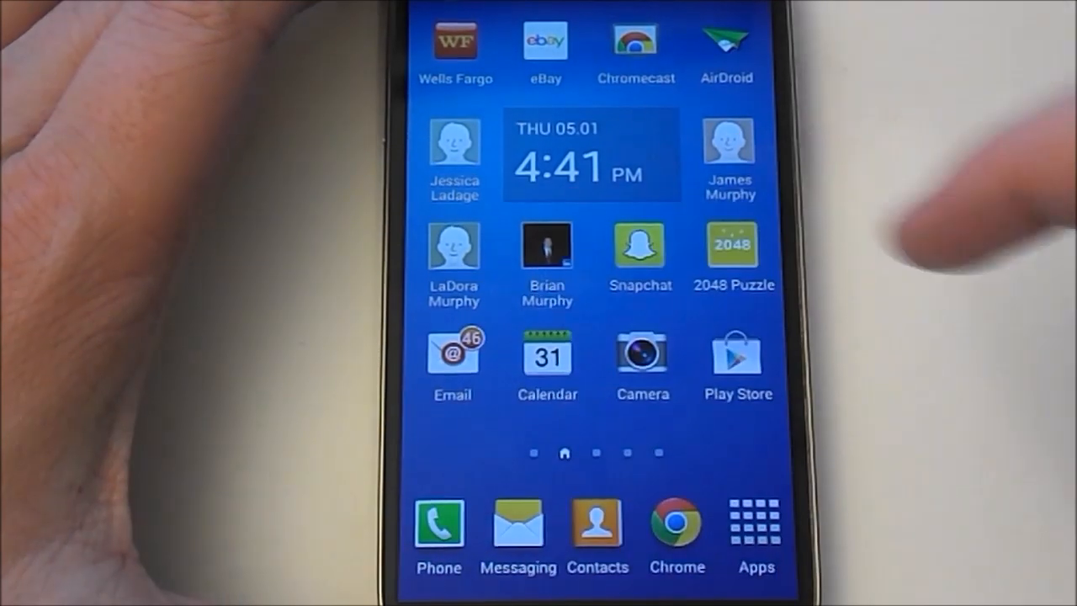
Open the Phone app's Keypad tab with an empty number field
{"action": "left_click", "coordinate": [439, 526]}
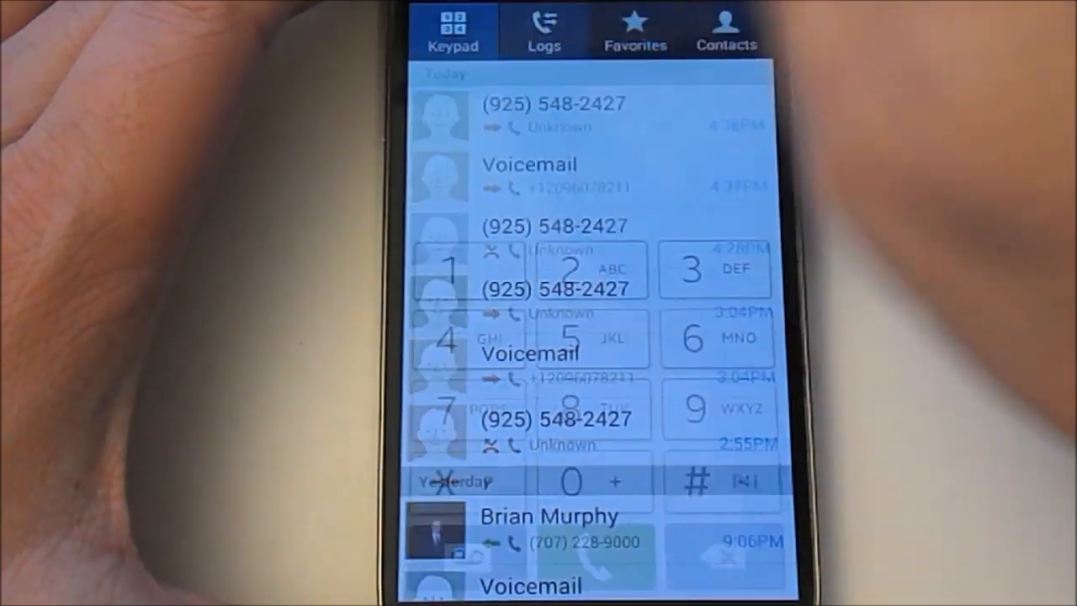
{"action": "left_click", "coordinate": [452, 30]}
{"action": "type", "text": "*#"}
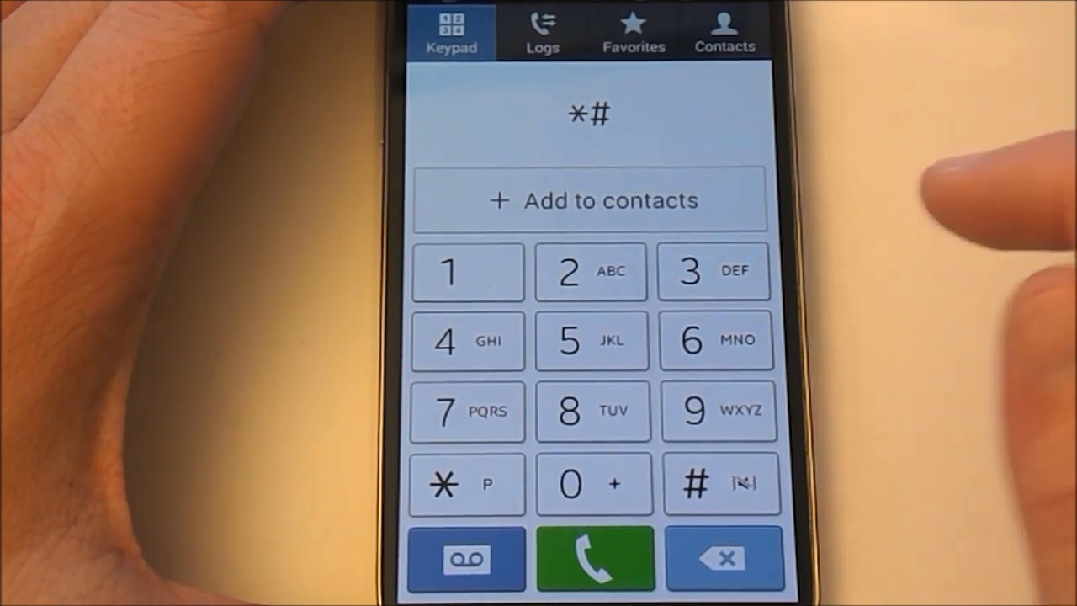
{"action": "left_click", "coordinate": [590, 271]}
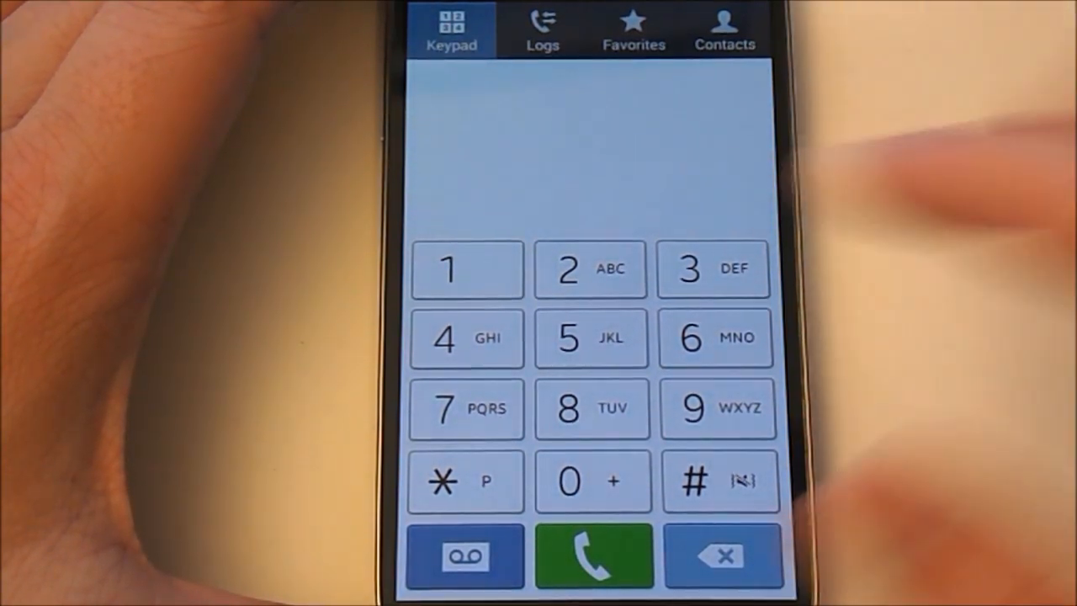
Enter the partial secret code *#12580 on the dialer keypad
{"action": "left_click", "coordinate": [719, 481]}
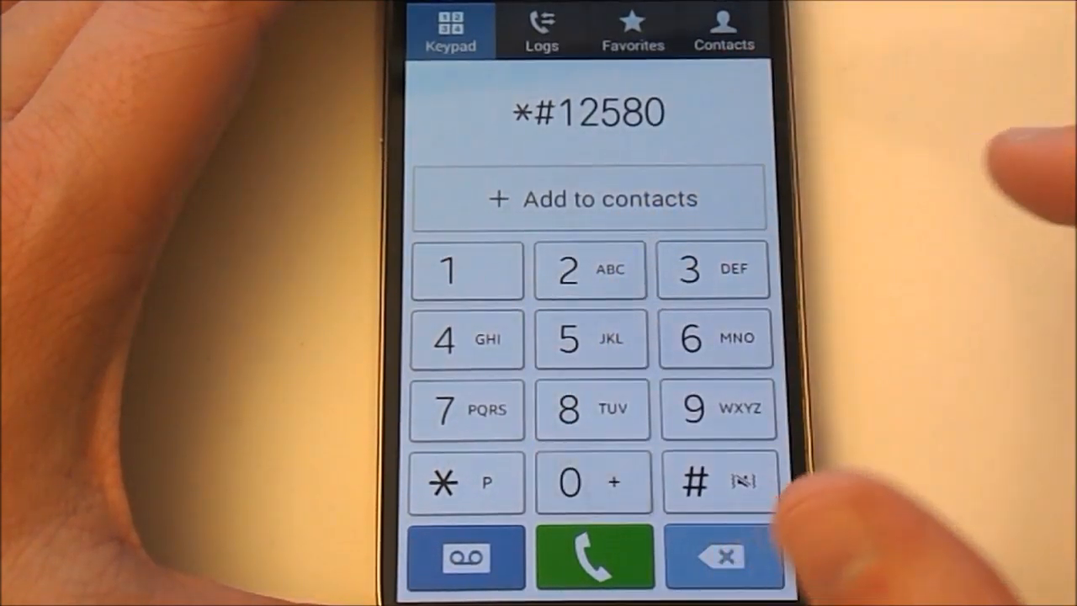
Add * to make *#12580*, then clear the dialed number
{"action": "left_click", "coordinate": [466, 481]}
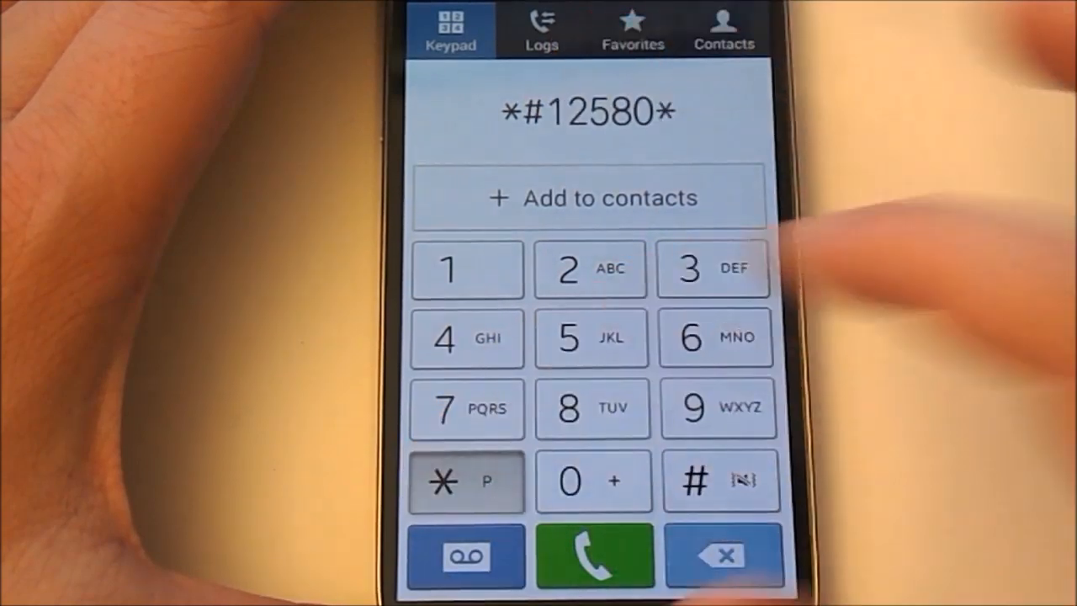
{"action": "left_click", "coordinate": [712, 270]}
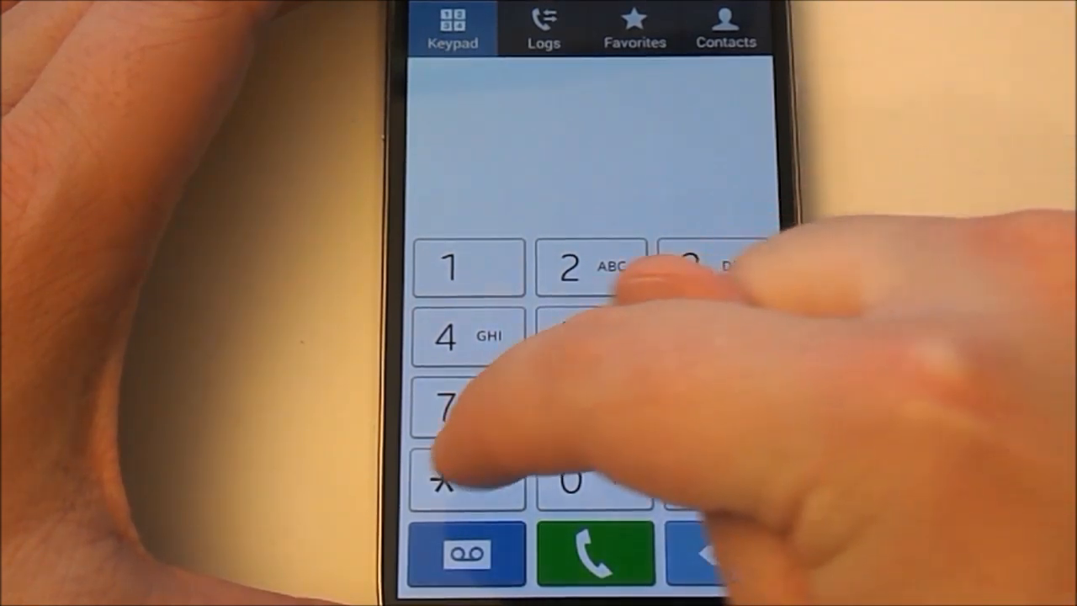
Dial *#0*# to open the hardware test menu (Red, Vibration, Touch, Speaker)
{"action": "left_click", "coordinate": [591, 478]}
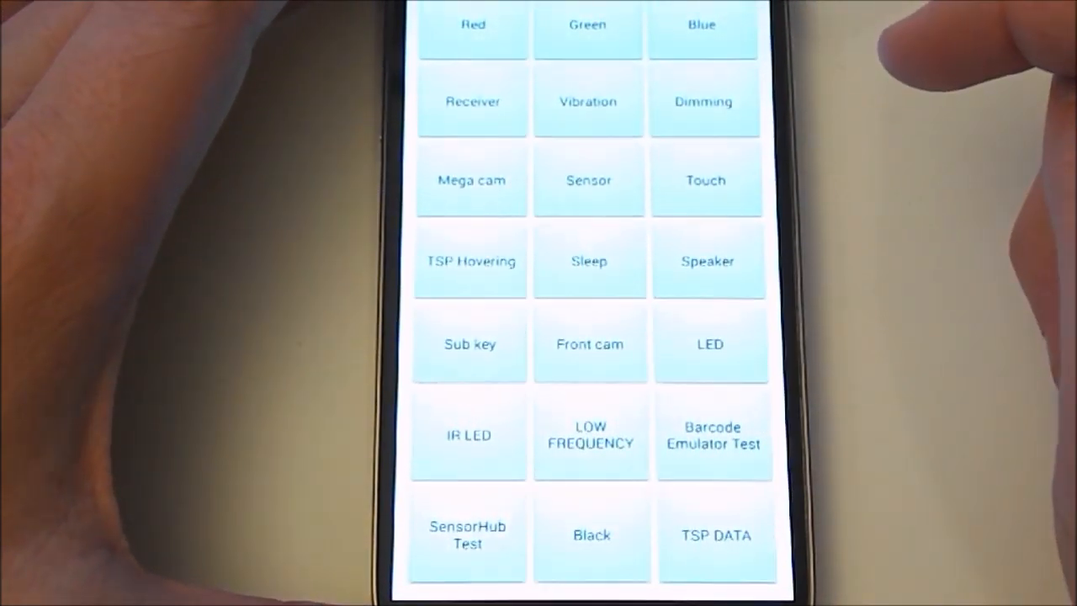
{"action": "left_click", "coordinate": [587, 25]}
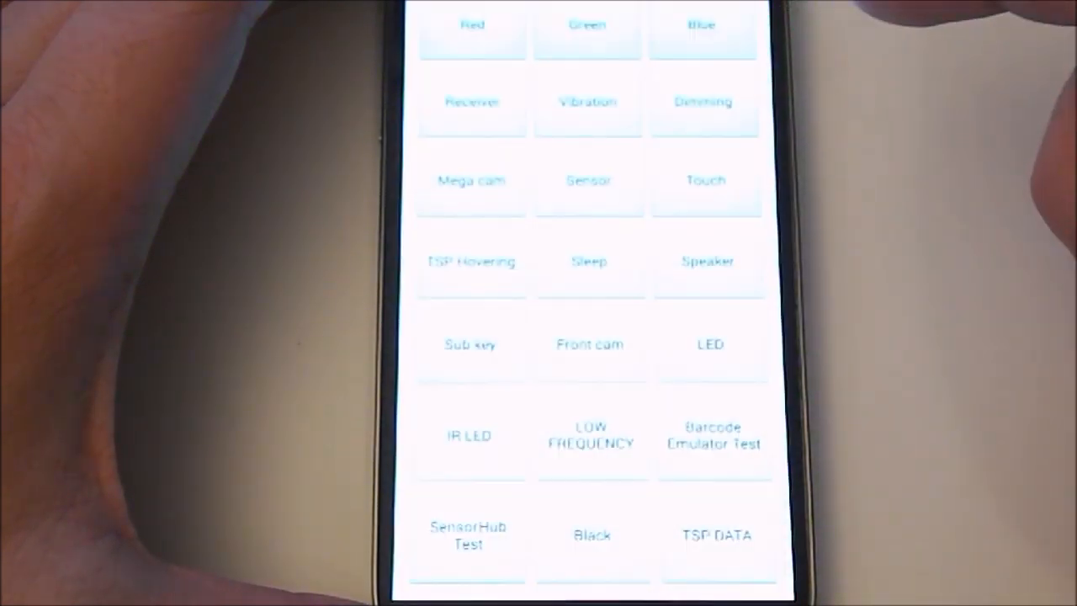
Exit the test menu and enter the partial code *#7284
{"action": "left_click", "coordinate": [702, 26]}
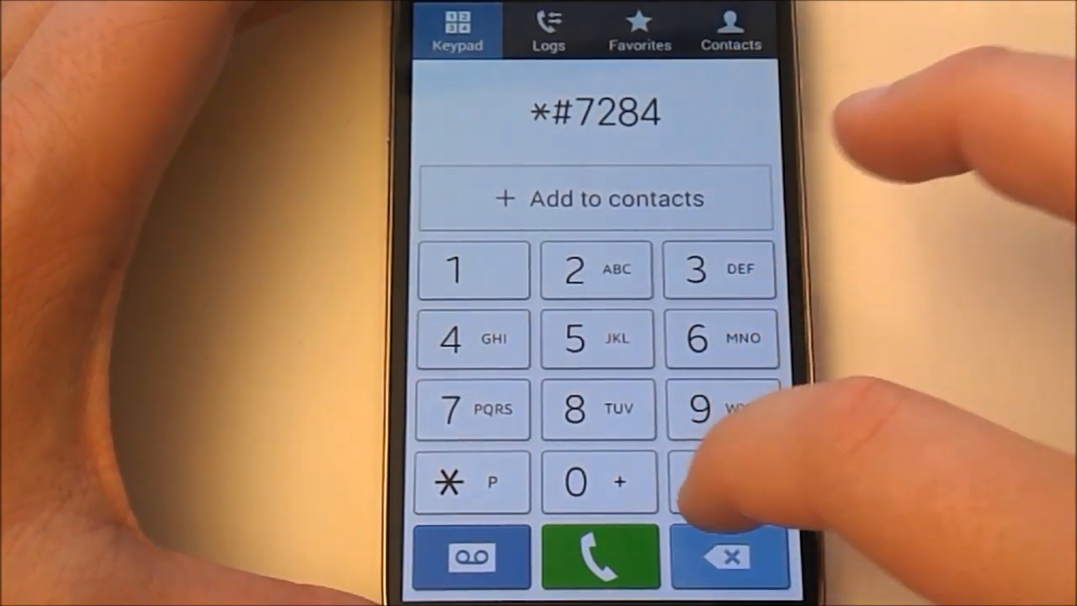
Trim the dialed code back to *# and enter *#0808 instead
{"action": "left_click", "coordinate": [724, 483]}
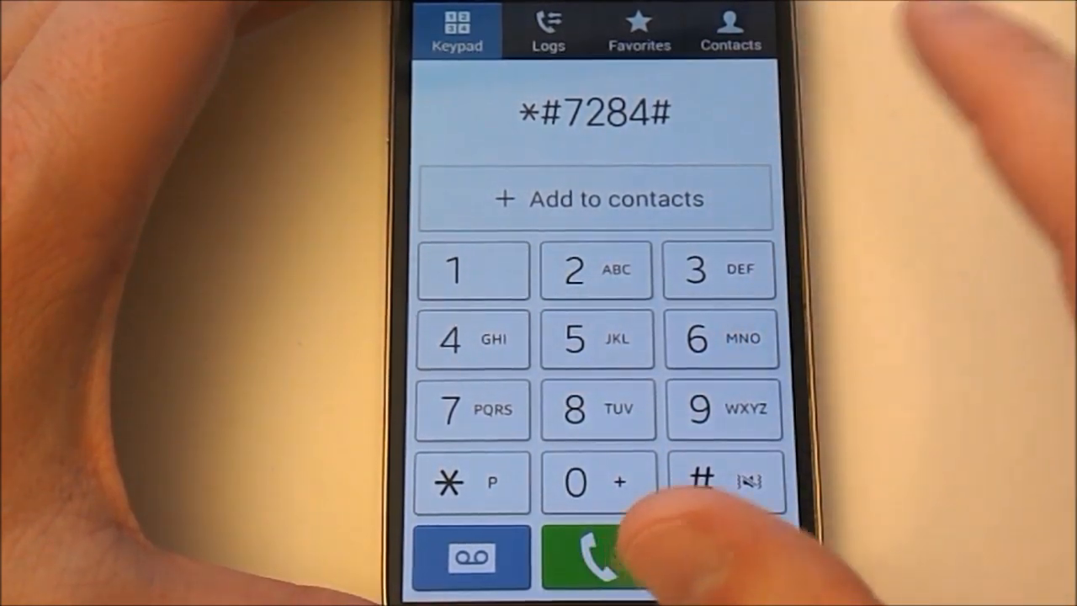
{"action": "left_click", "coordinate": [725, 482]}
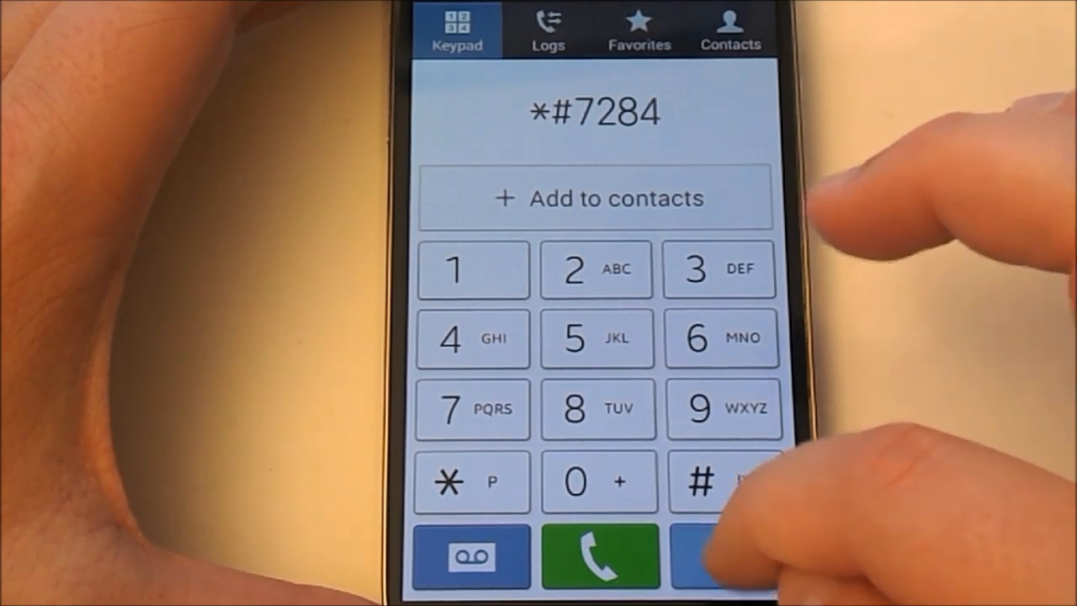
{"action": "left_click", "coordinate": [728, 556]}
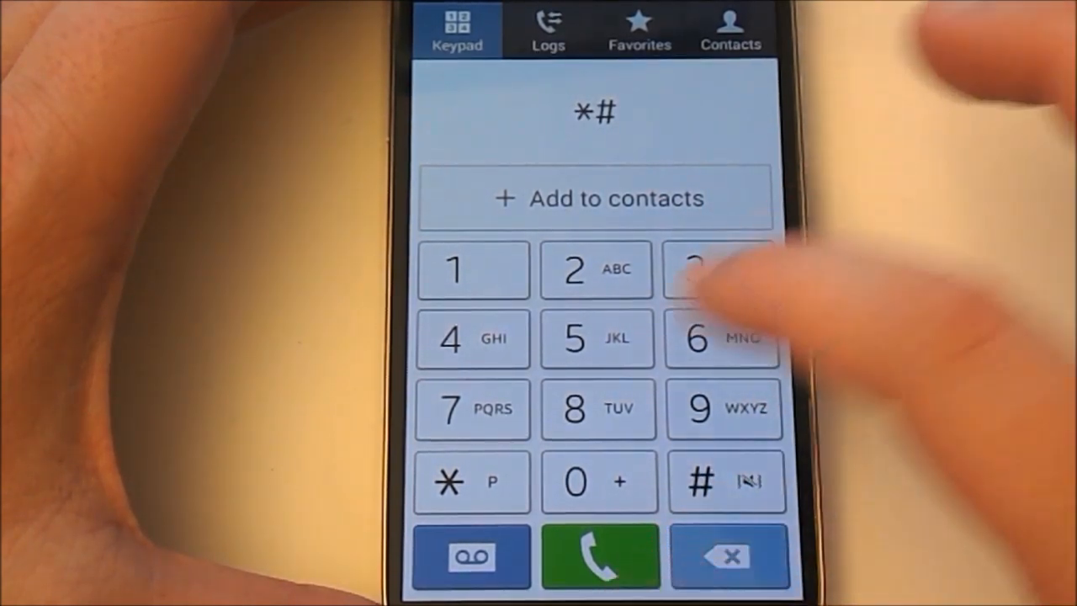
{"action": "left_click", "coordinate": [598, 409]}
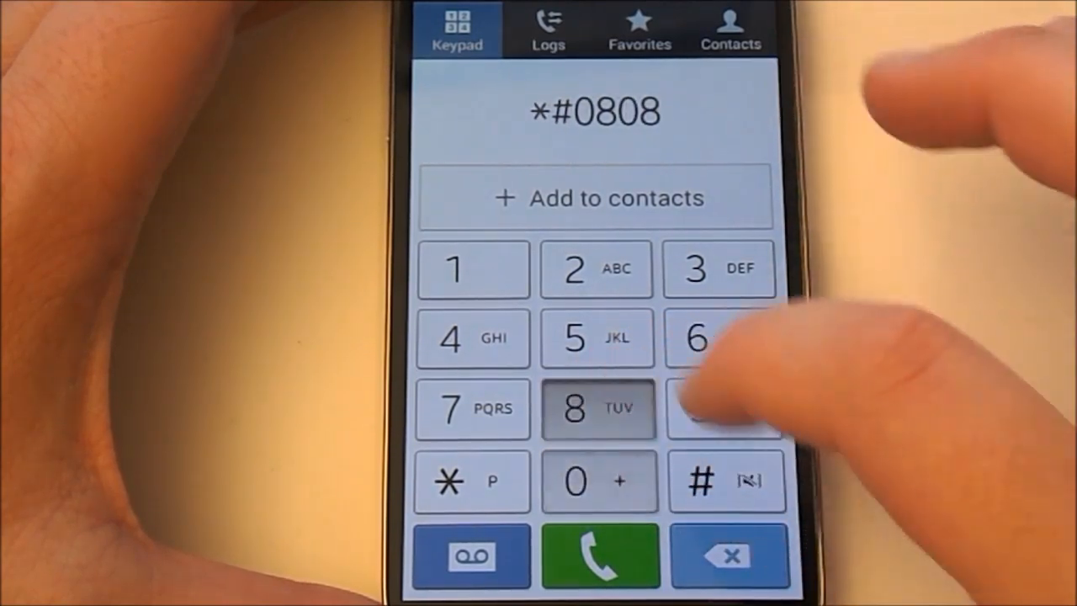